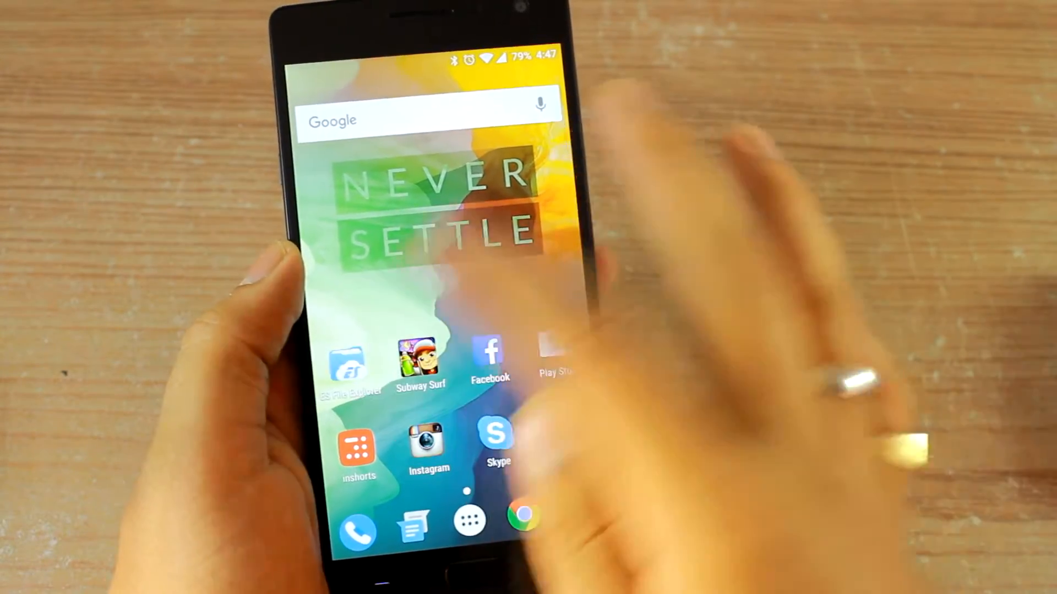
# - Launch ES File Explorer and browse the Device root storage's top-level folders
pyautogui.click(347, 358)
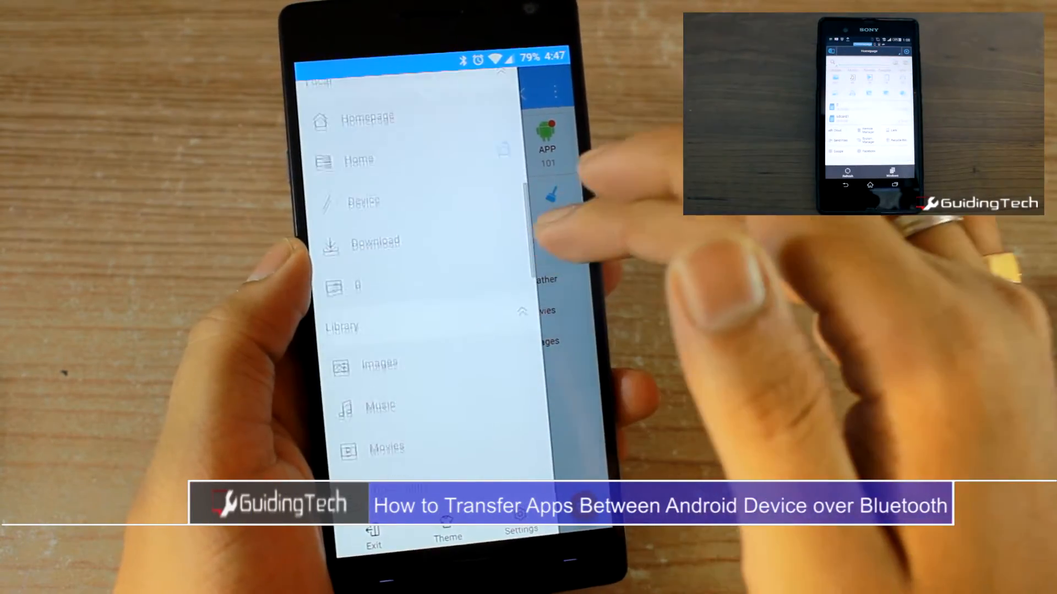
pyautogui.click(362, 201)
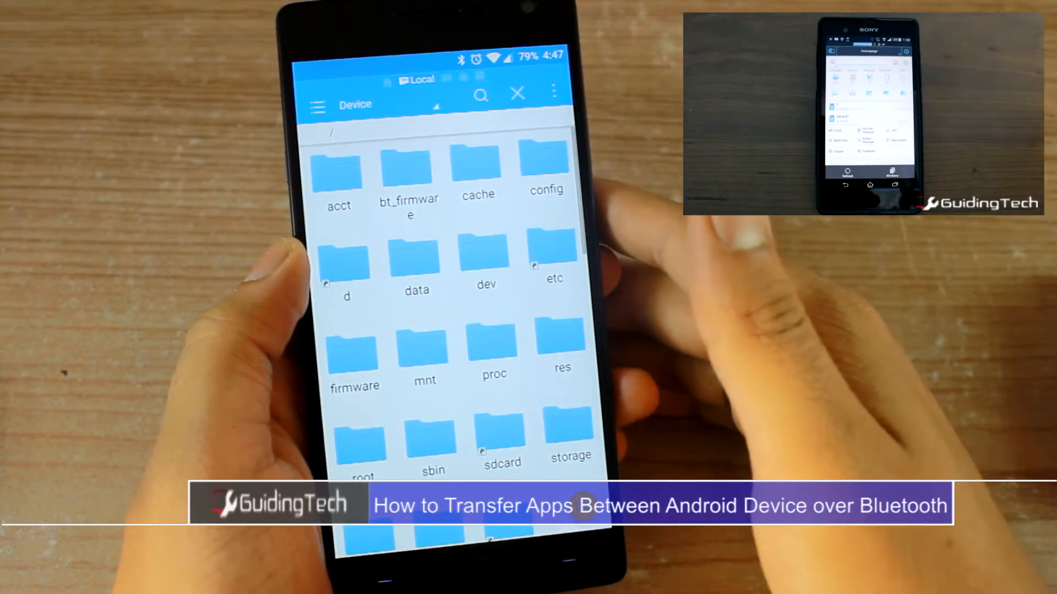
pyautogui.scroll(-3)
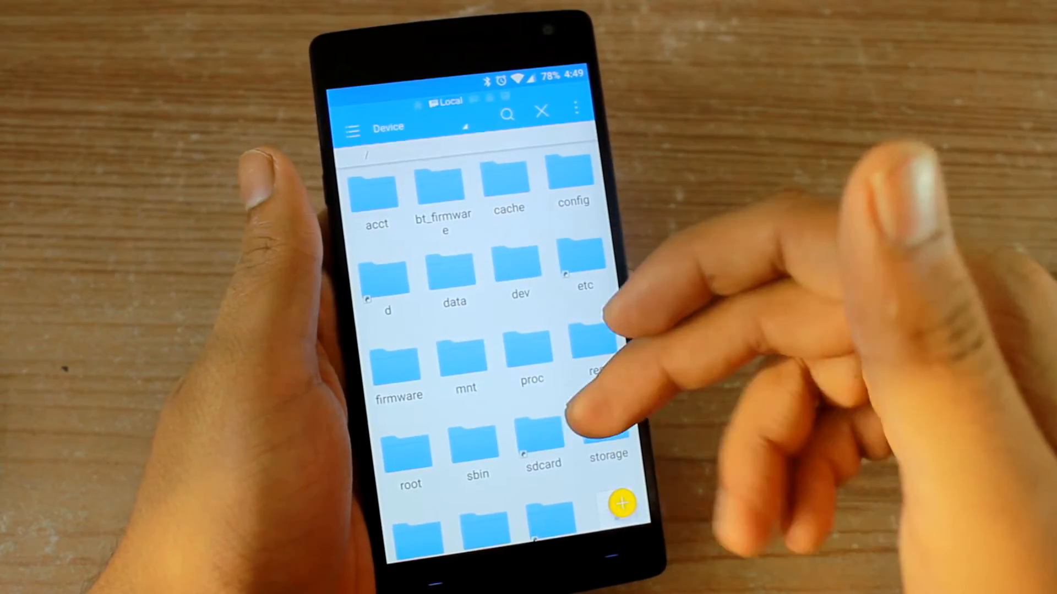
# - Go through the side menu and Settings to the APP library's User Apps list
pyautogui.scroll(-3)
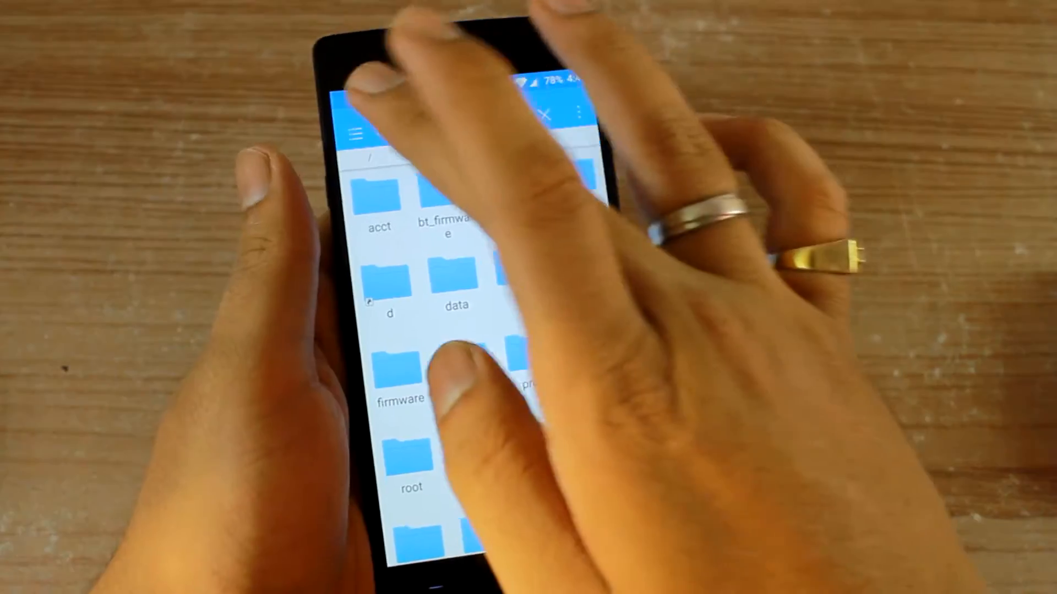
pyautogui.click(357, 131)
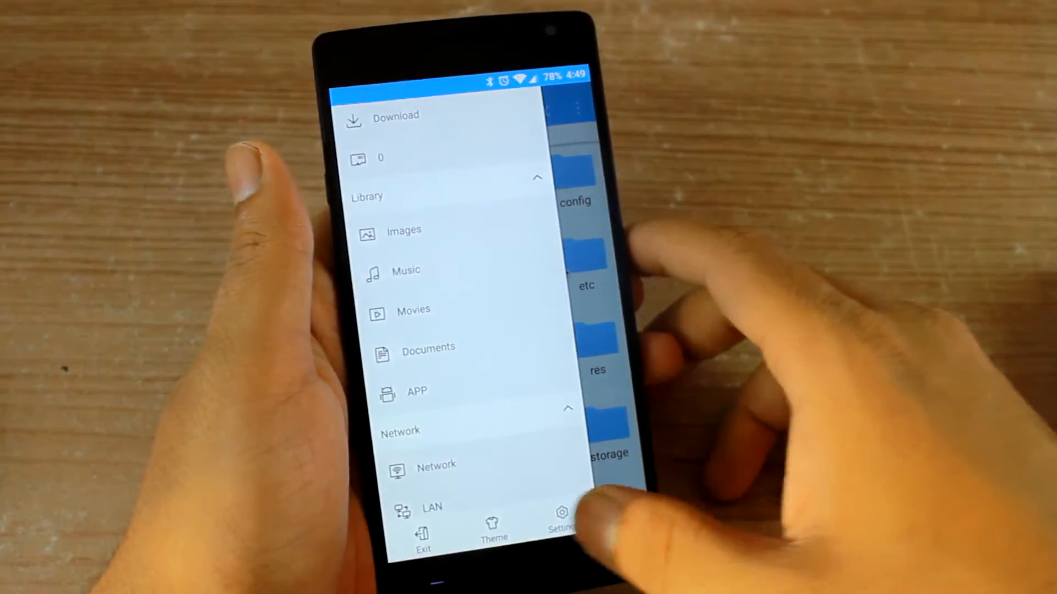
pyautogui.click(561, 517)
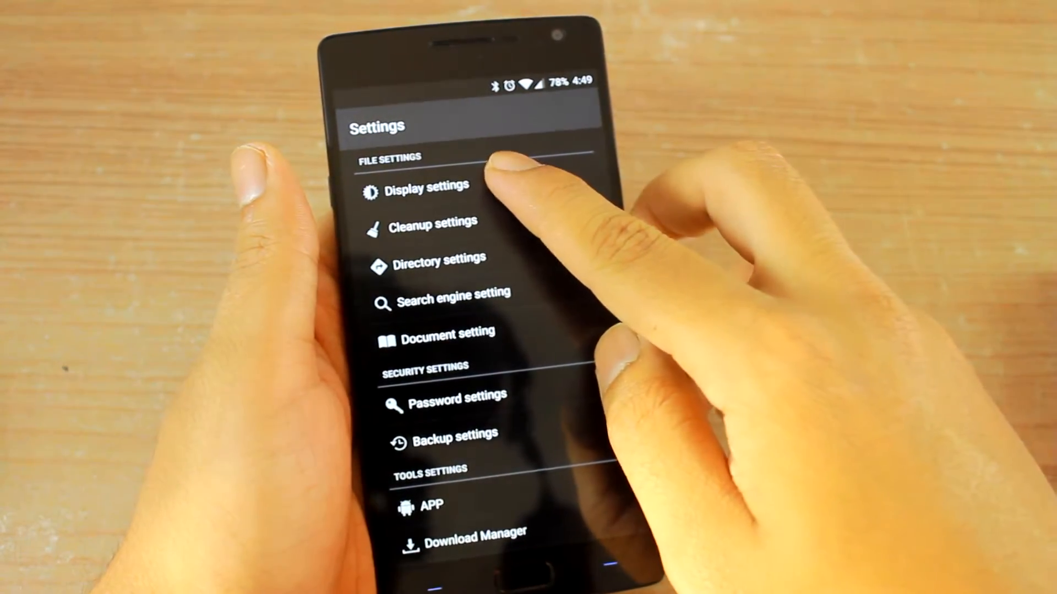
pyautogui.click(428, 186)
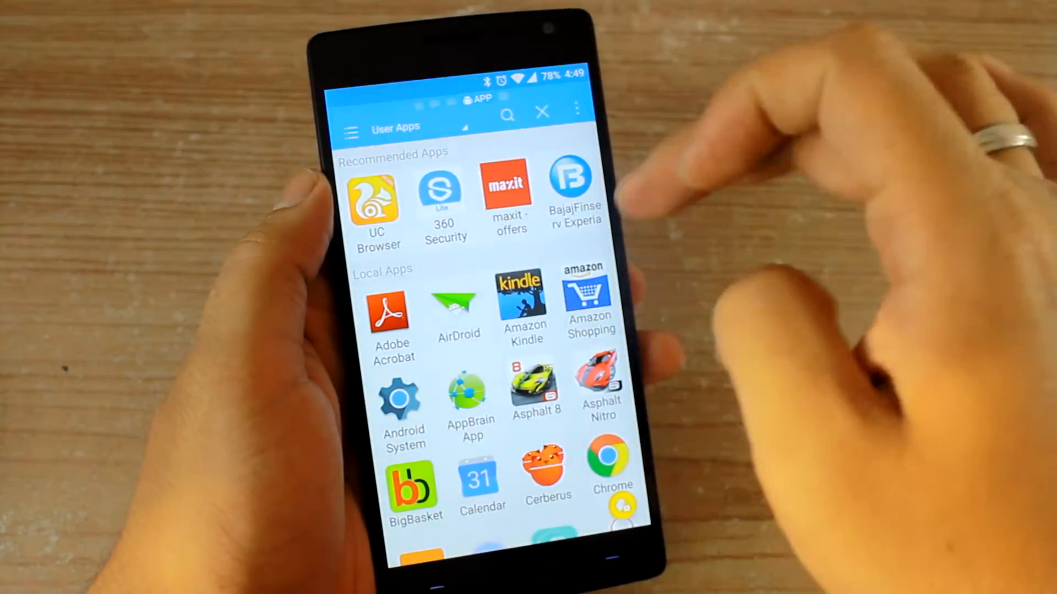
# - Scroll the User Apps list to the app and open its Share Via destinations
pyautogui.scroll(-3)
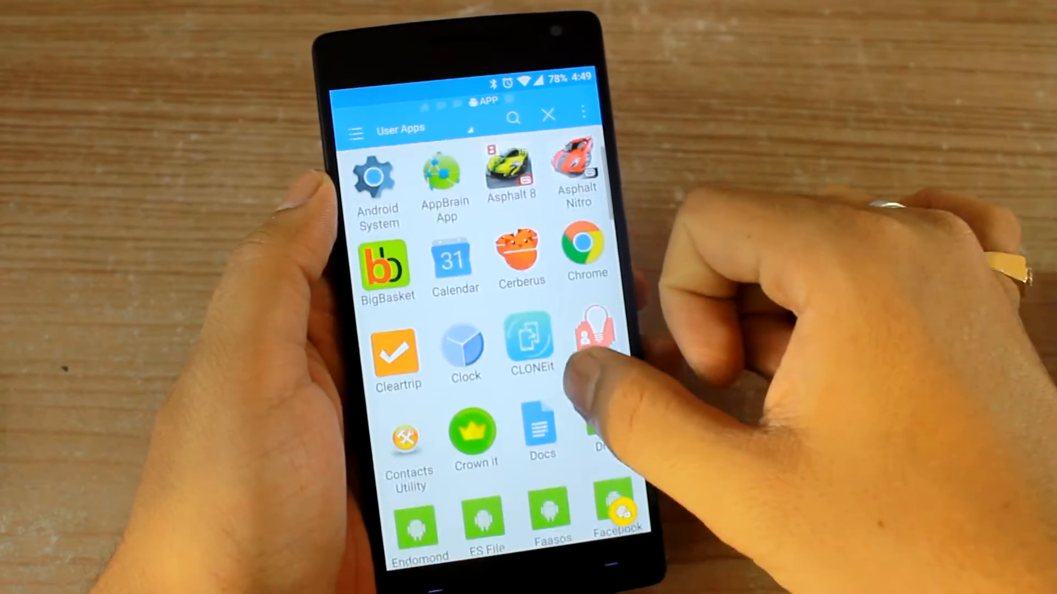
pyautogui.scroll(-3)
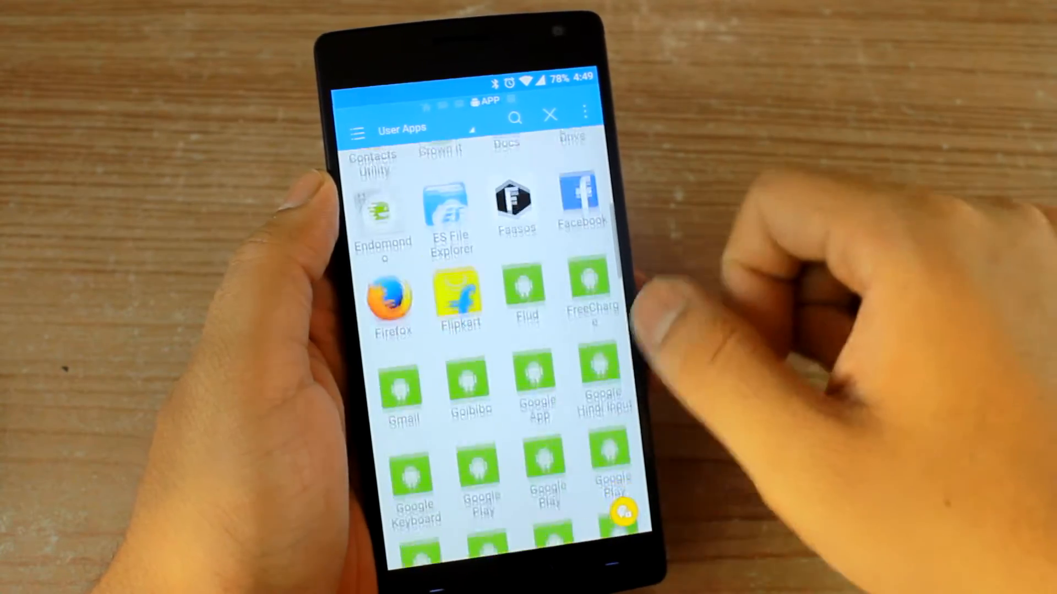
pyautogui.scroll(-3)
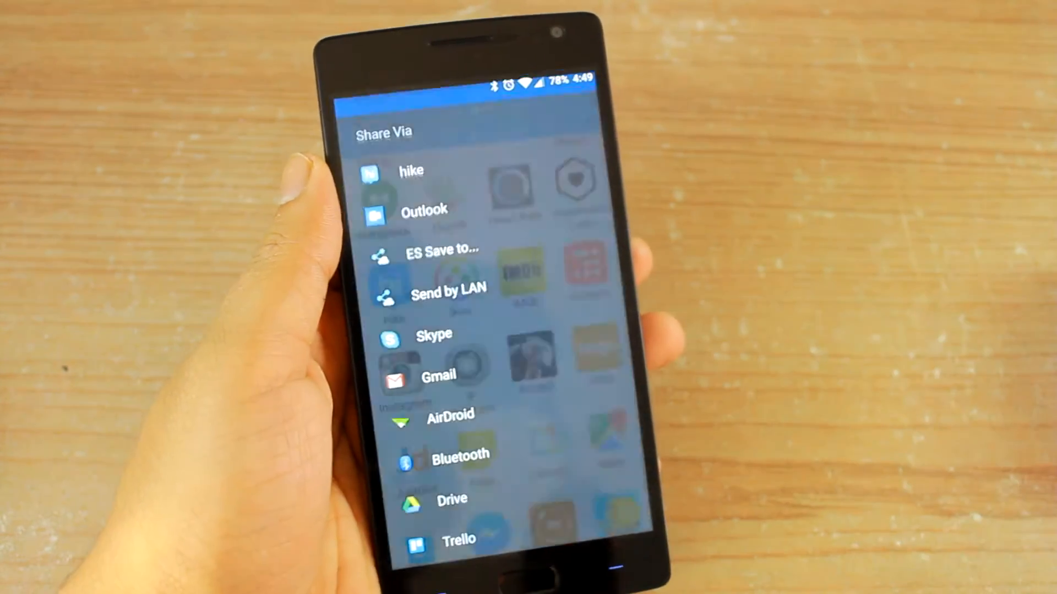
# - Send the app's base.apk via Bluetooth to the LG phone
pyautogui.click(461, 454)
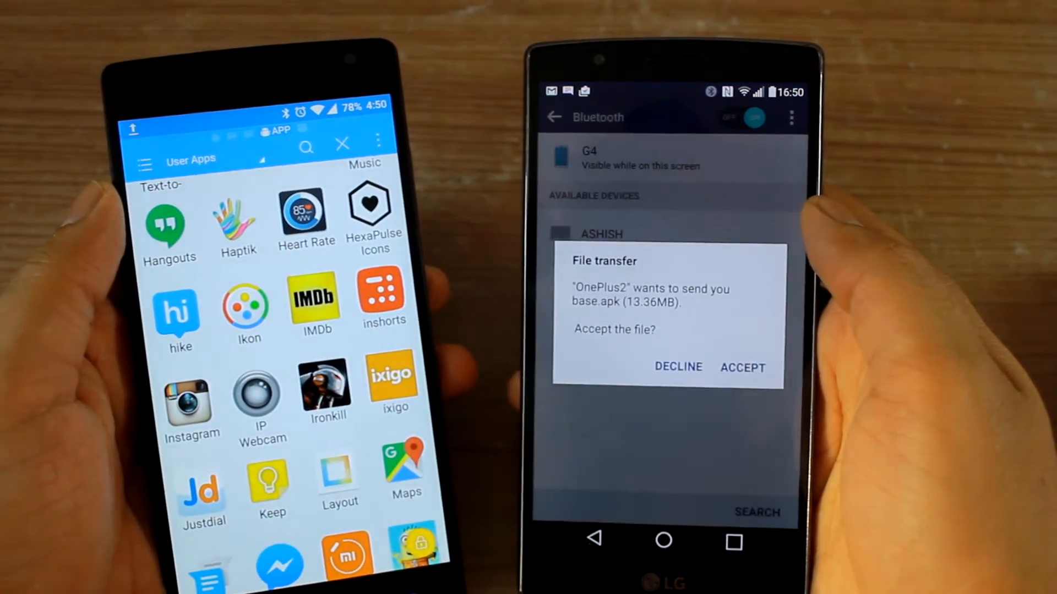
# - Accept the incoming base.apk and open the Bluetooth transfer notification
pyautogui.click(742, 367)
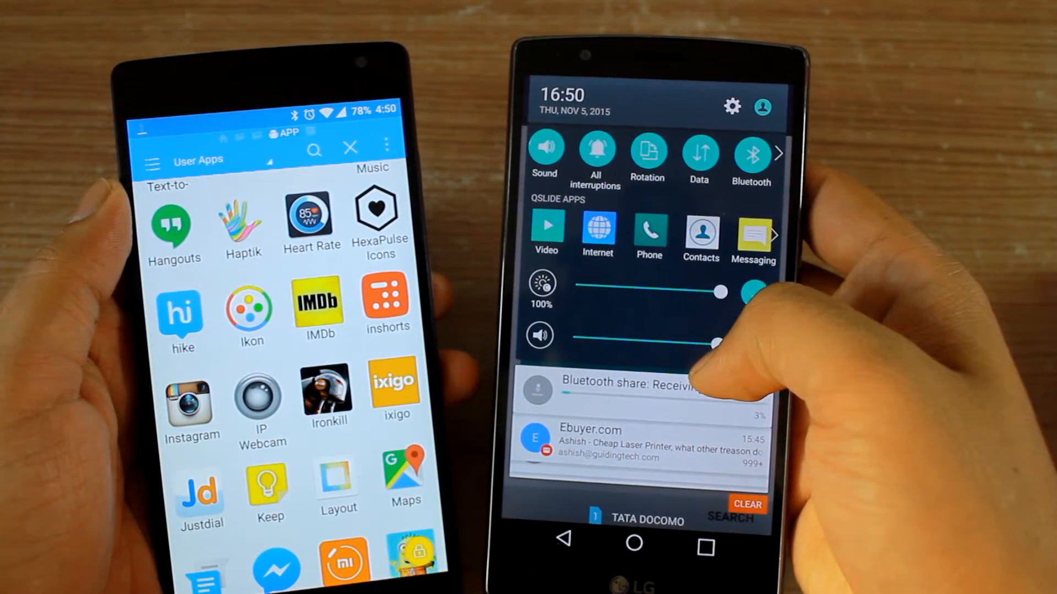
pyautogui.click(626, 384)
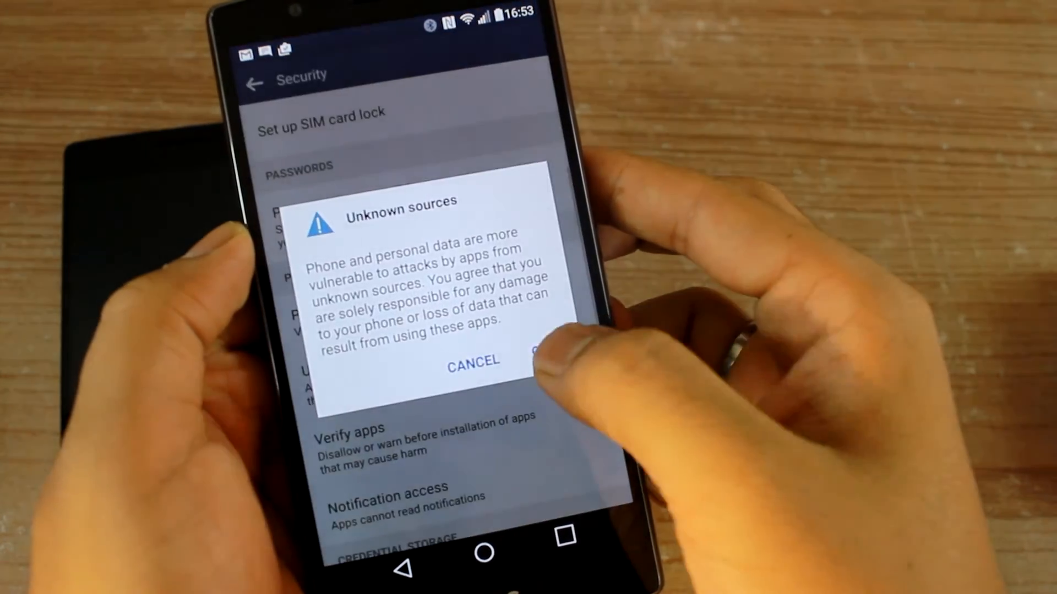
# - Confirm the Unknown sources warning with OK to reach the IP Webcam installer
pyautogui.click(546, 359)
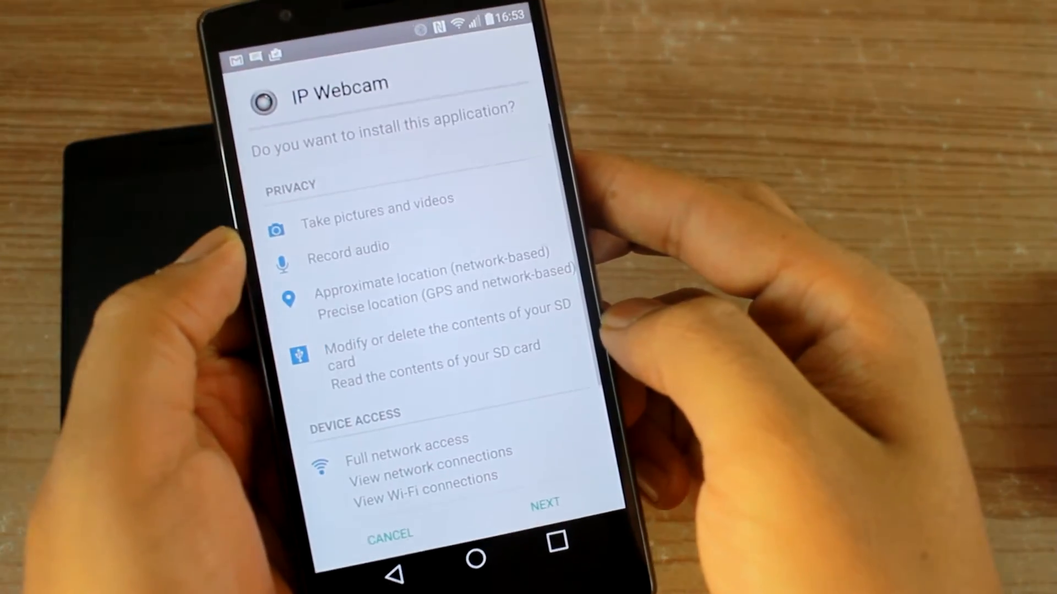